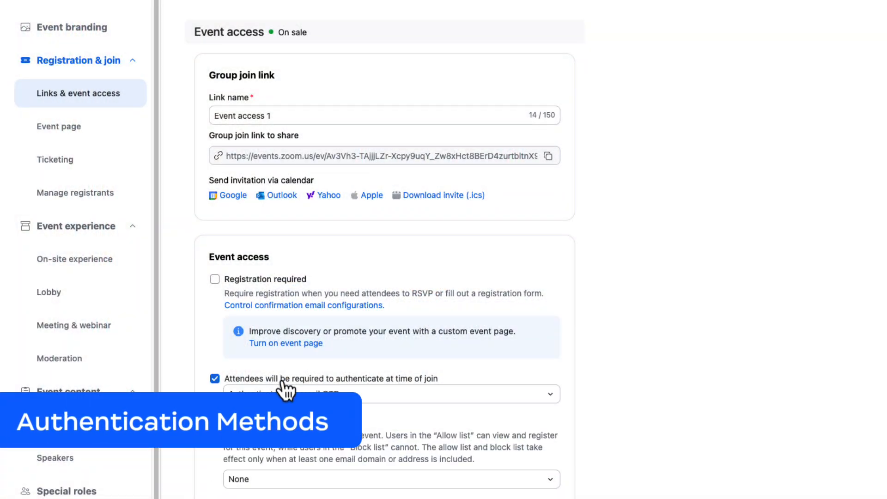
Make registration required and reach the authenticate-at-registration setting under Security
click(215, 279)
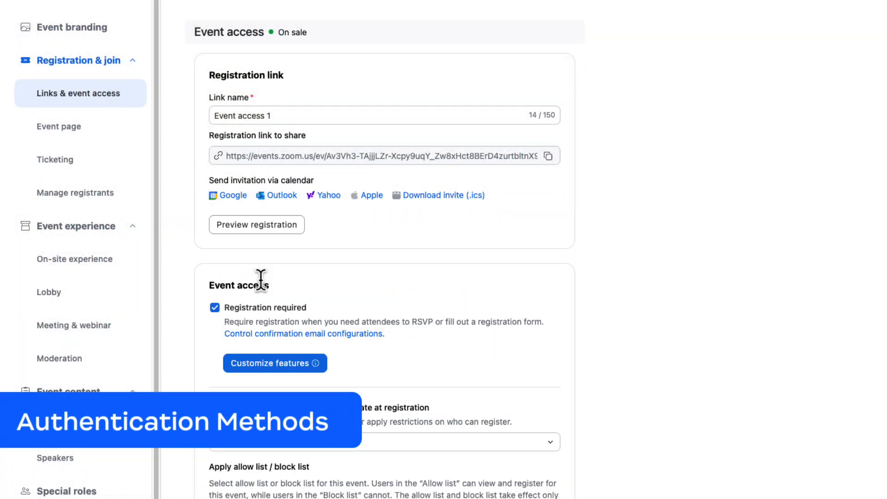
scroll(down, 3)
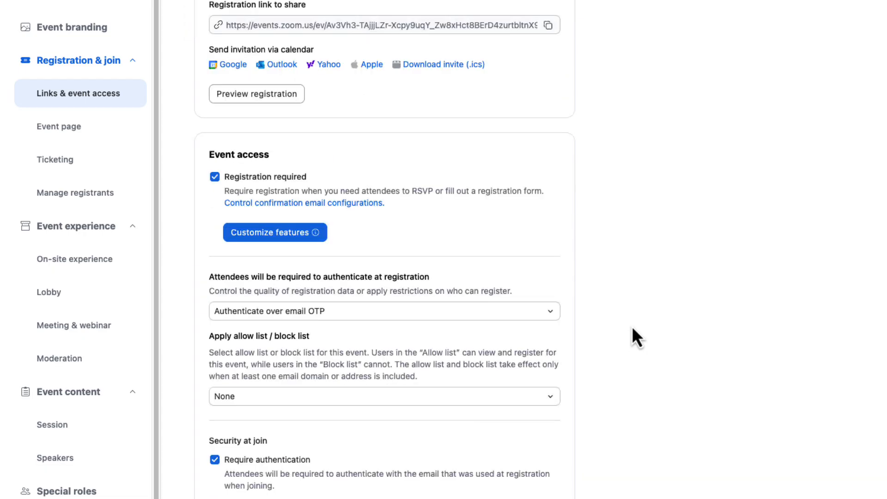
scroll(down, 3)
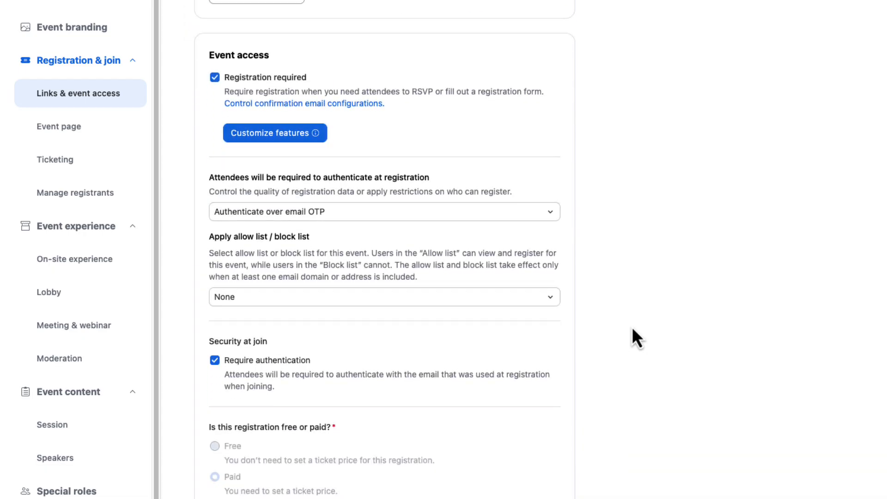
mouse_move(638, 327)
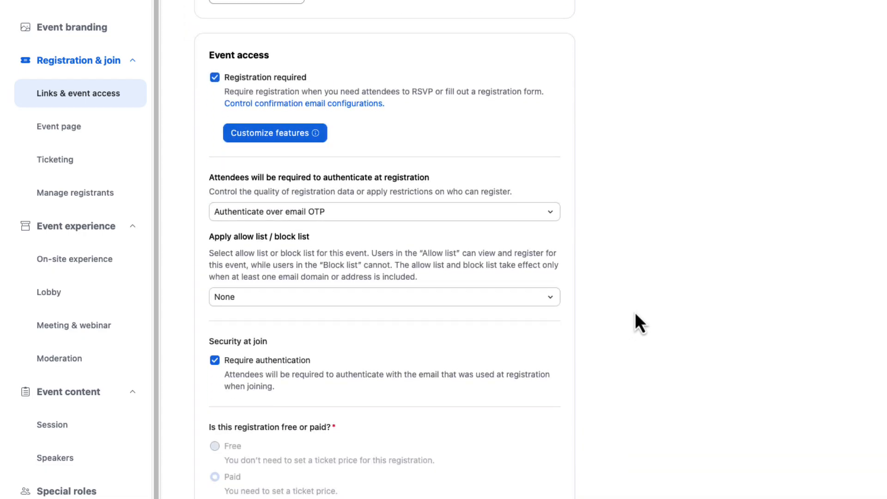
mouse_move(579, 281)
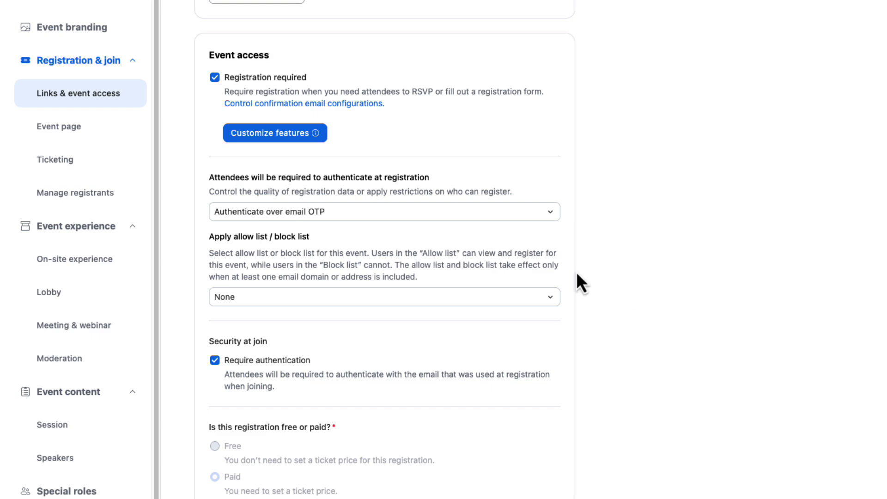
click(384, 211)
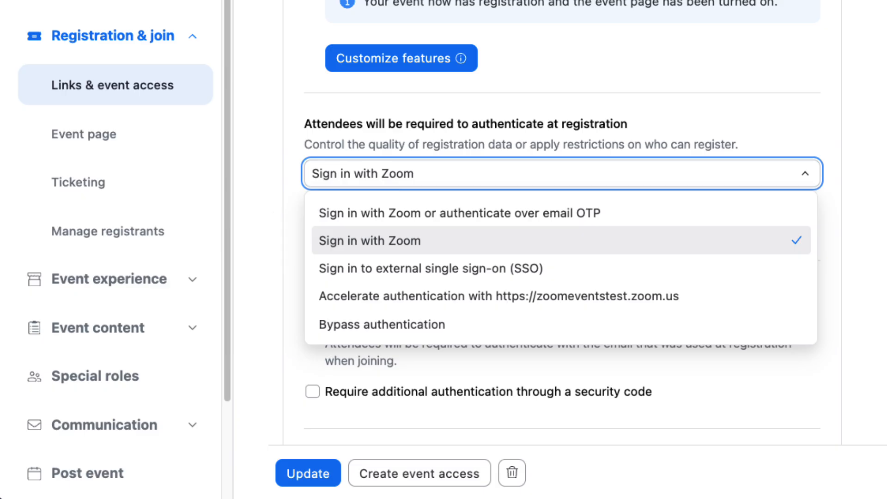
Set registration authentication to Sign in with Zoom
click(459, 213)
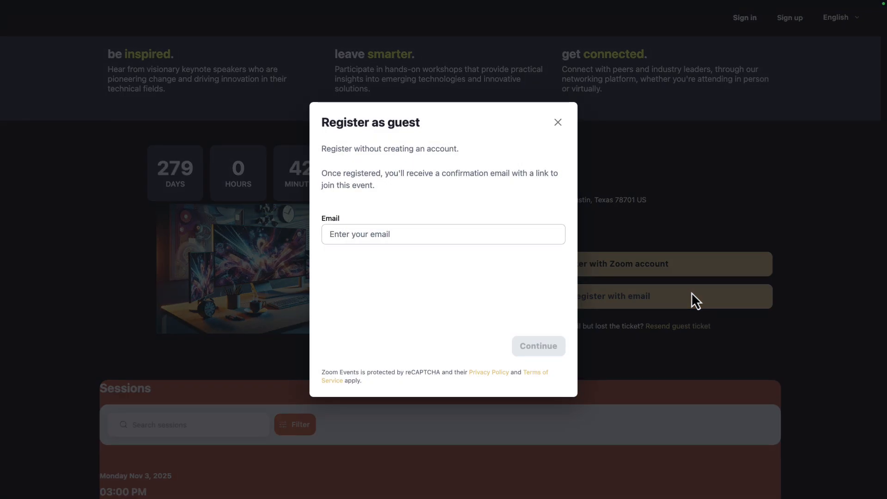
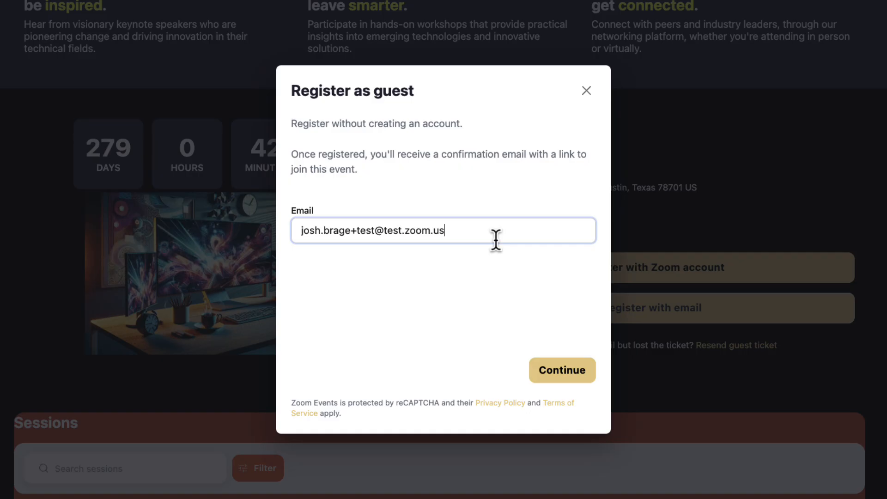
click(561, 370)
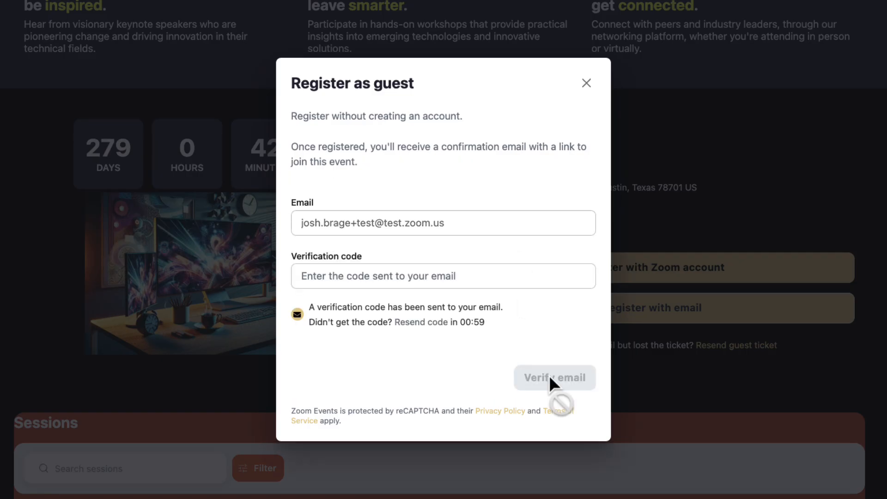
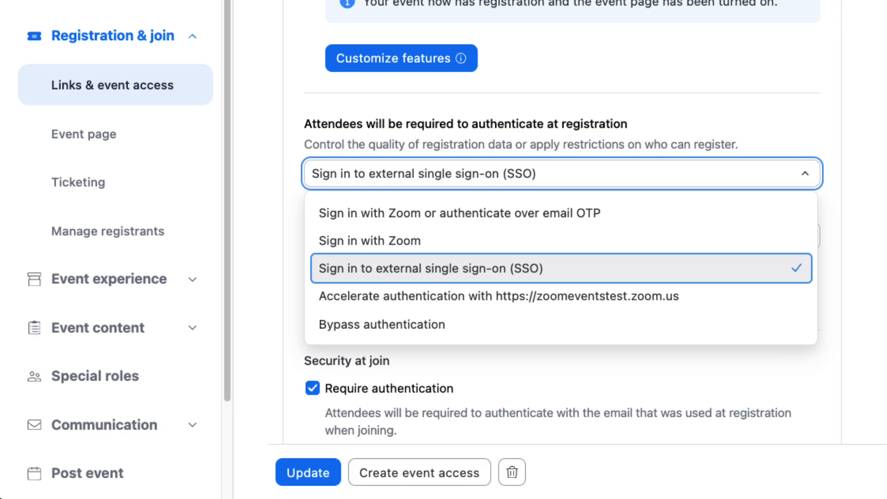
Switch registration authentication to external SSO, then bypass authentication and review the disabled features
click(381, 325)
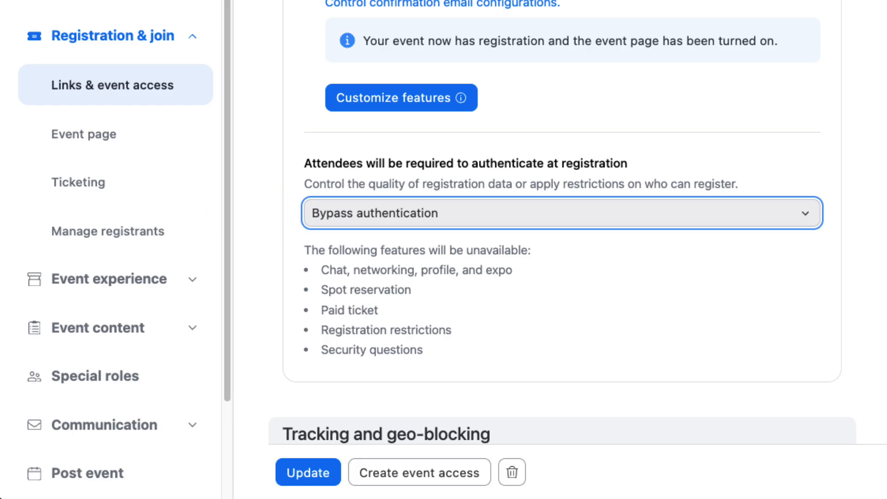
scroll(down, 3)
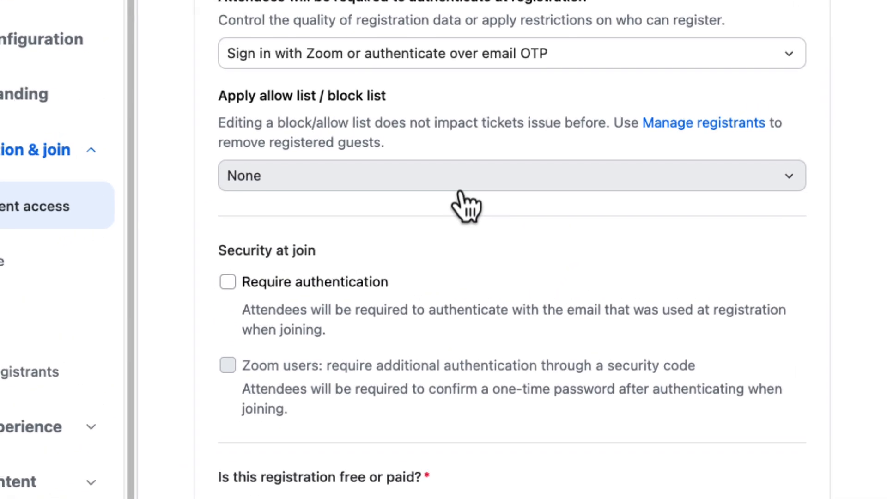
Apply an allow list restricting registration to the zoom.us email domain
click(511, 176)
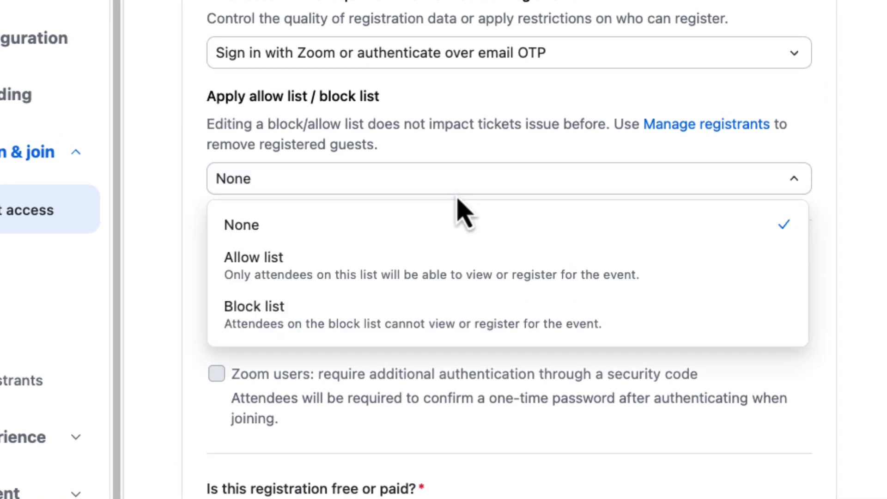
click(253, 258)
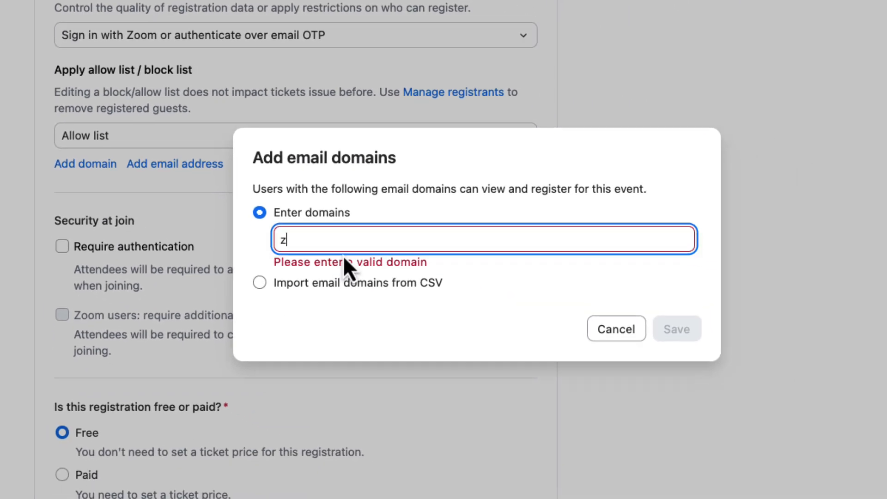
text(oom.us)
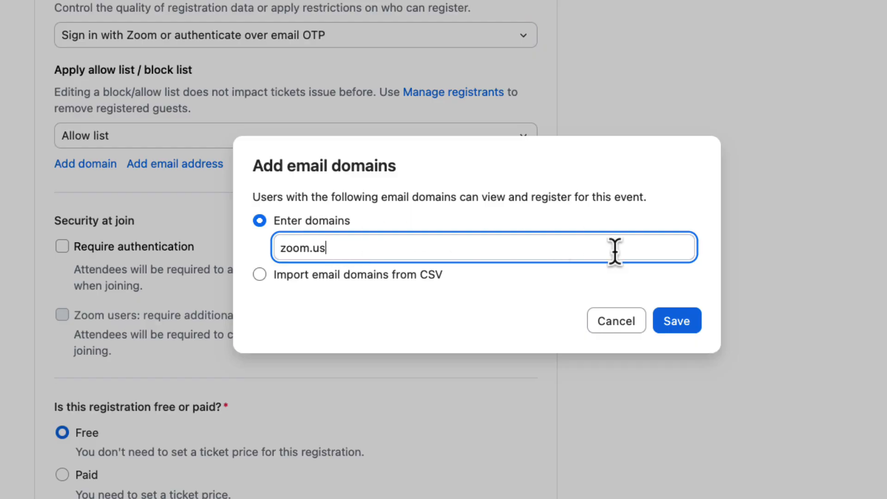
click(676, 321)
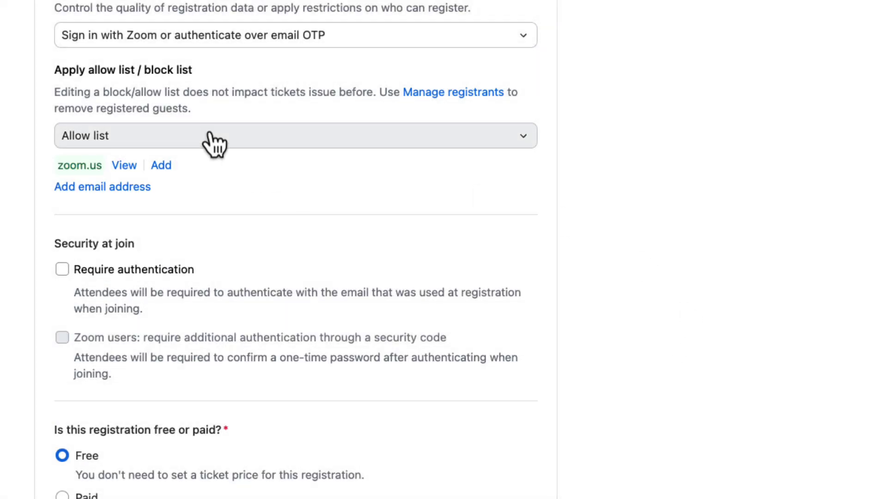
click(295, 135)
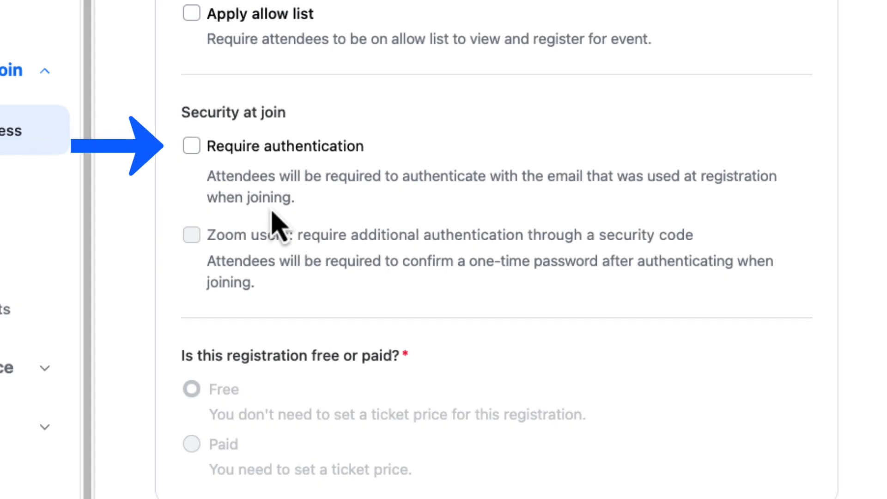
mouse_move(215, 175)
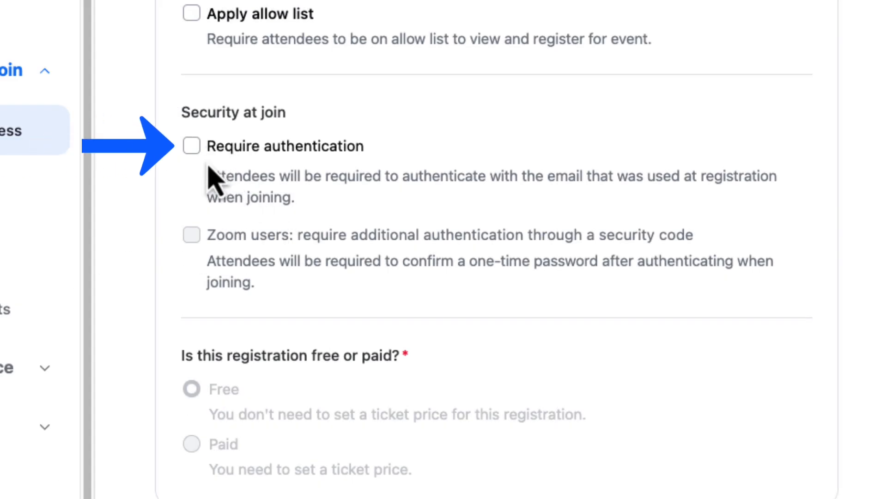
Require authentication at join and review the Meeting & webinar event experience settings
click(192, 146)
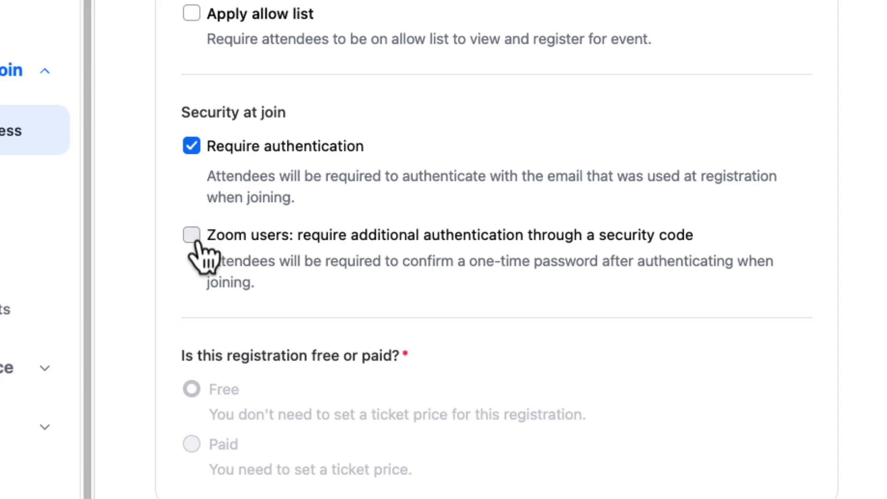
click(58, 206)
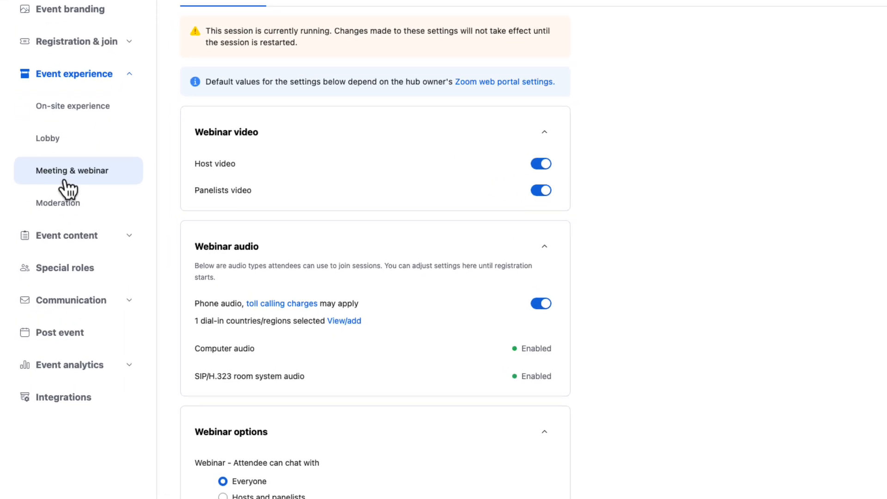
scroll(down, 3)
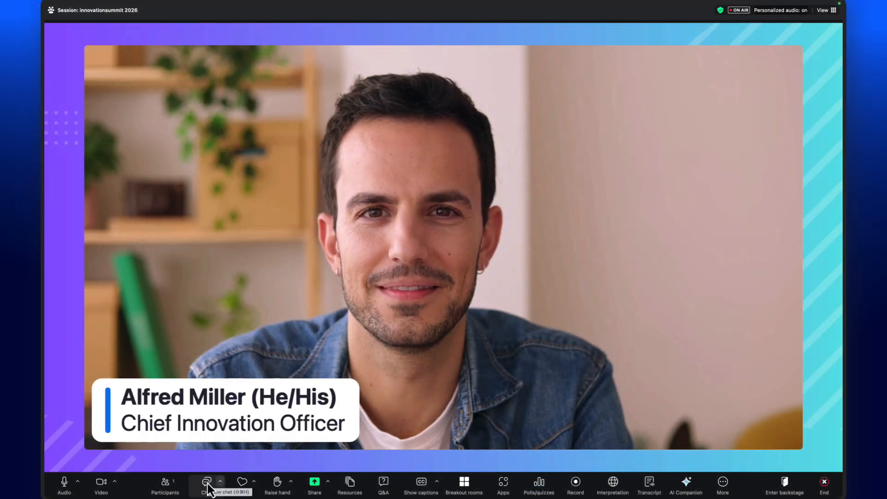
Post 'Welcome, we're glad you' to webinar chat, review chat permissions and delete the junk message
click(206, 482)
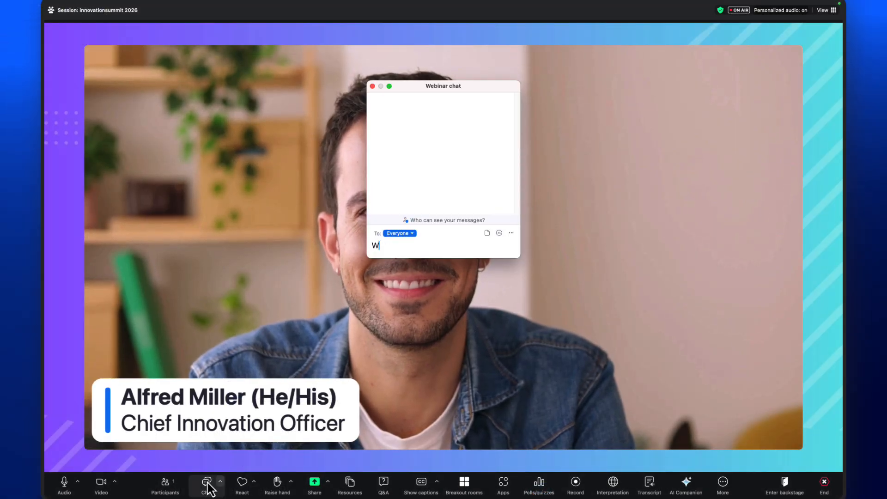
text(Welcome, we're glad you)
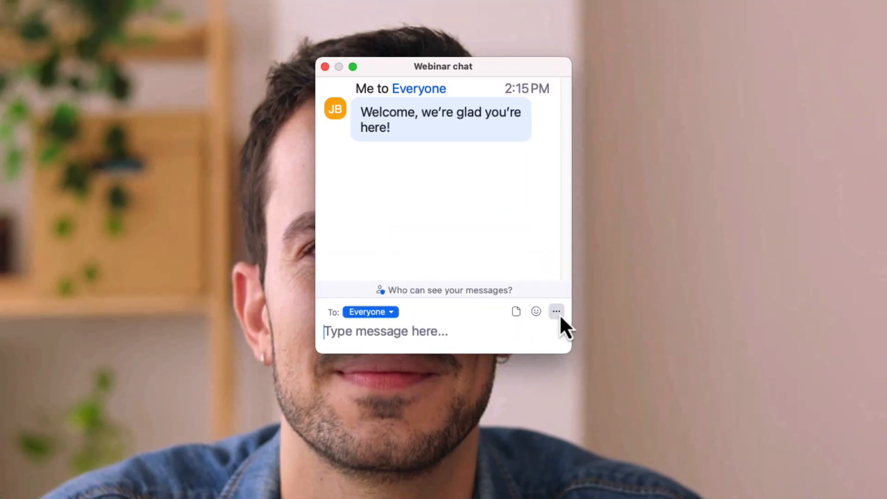
click(556, 312)
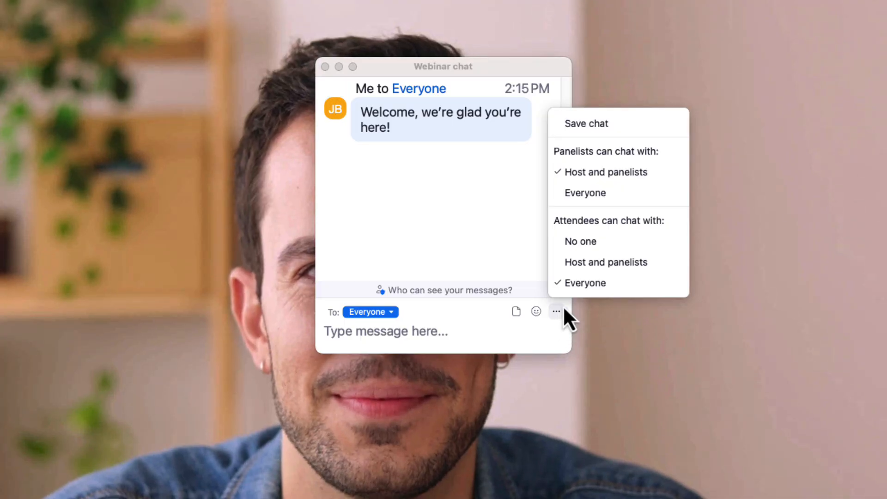
mouse_move(606, 241)
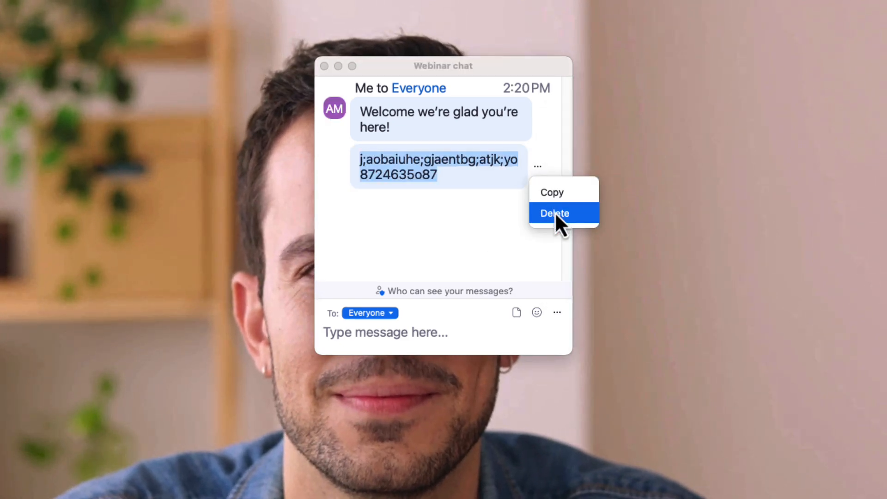
click(554, 213)
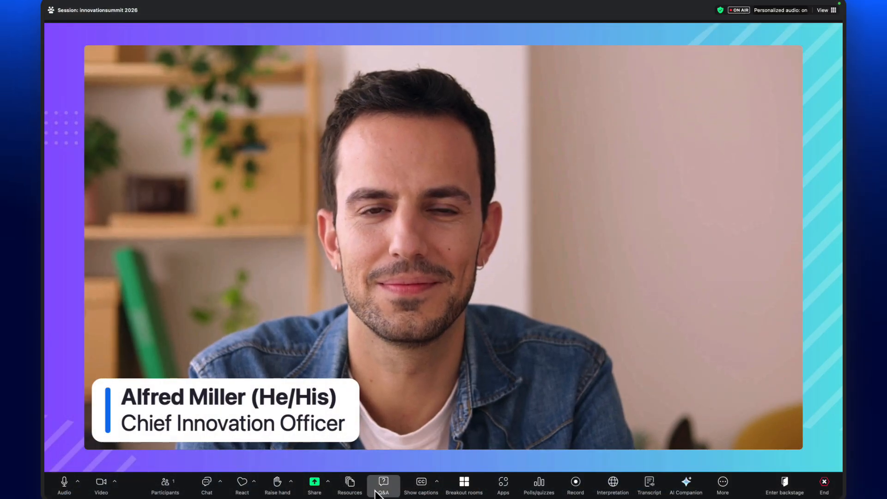
Turn off Allow anonymous questions in the Q&A settings
click(382, 486)
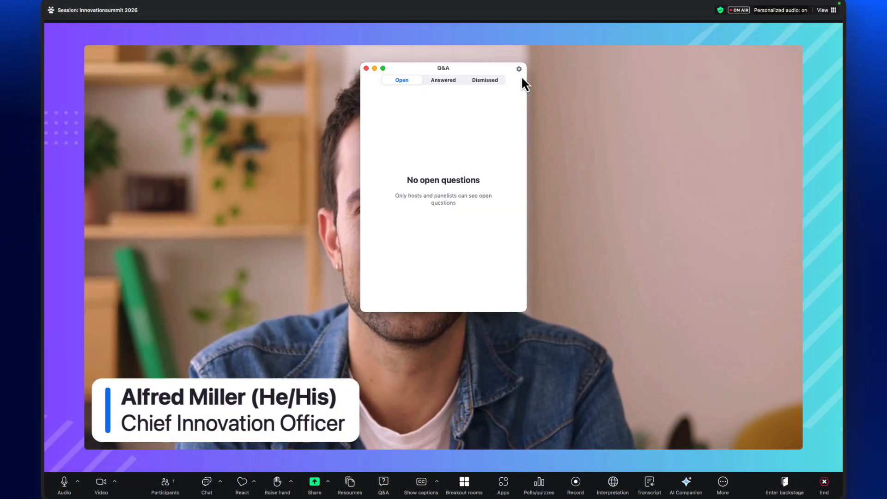
click(518, 68)
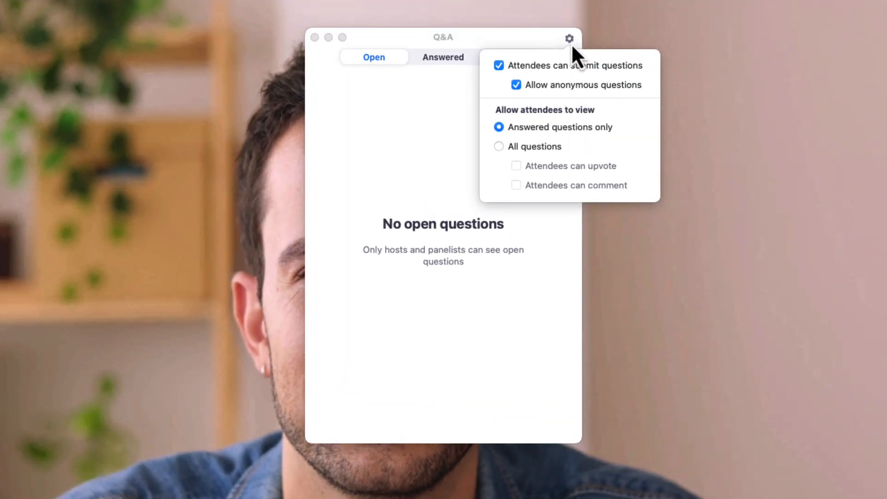
click(515, 84)
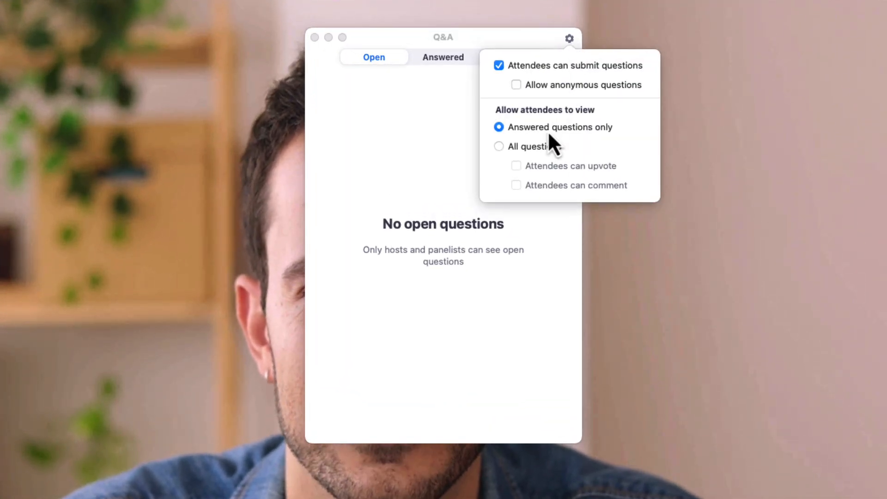
click(498, 146)
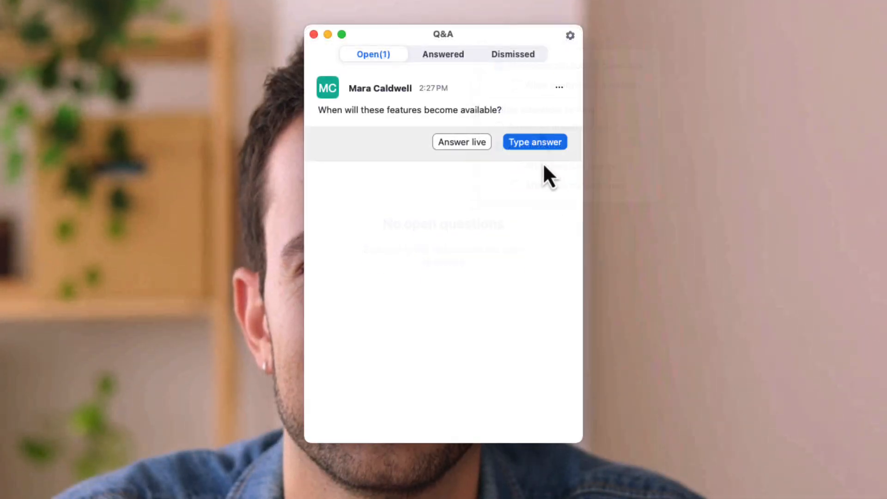
Write a typed answer promising a direct email response to the attendee's question
click(534, 142)
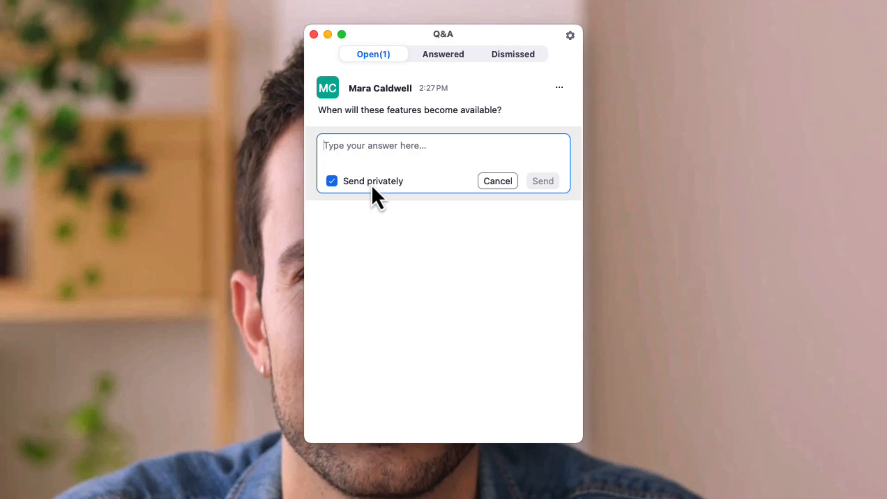
text(This is a great question, we will respond to you with a direct email to address these features. Thank you)
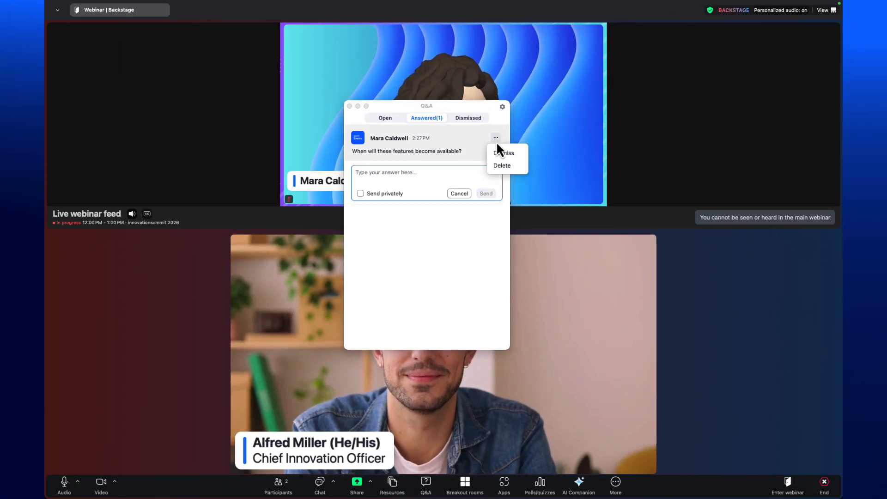
mouse_move(320, 485)
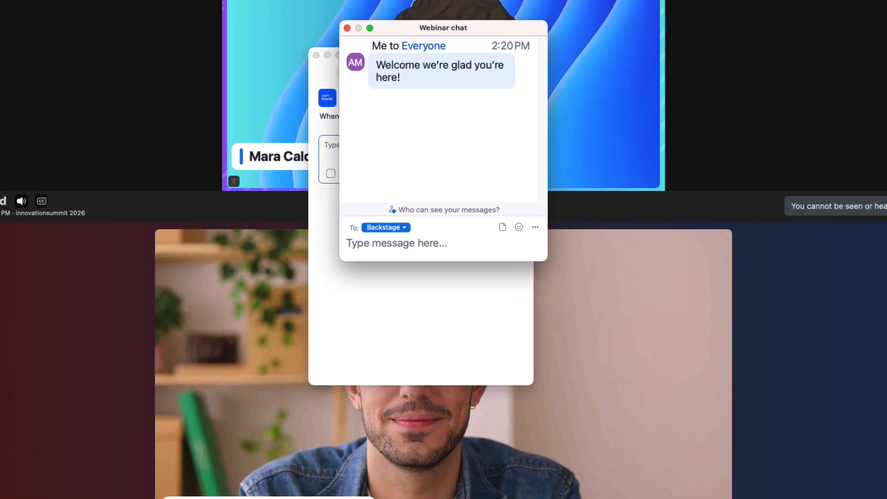
Reposition the backstage window to review the answered question and Backstage chat
drag(443, 27, 635, 53)
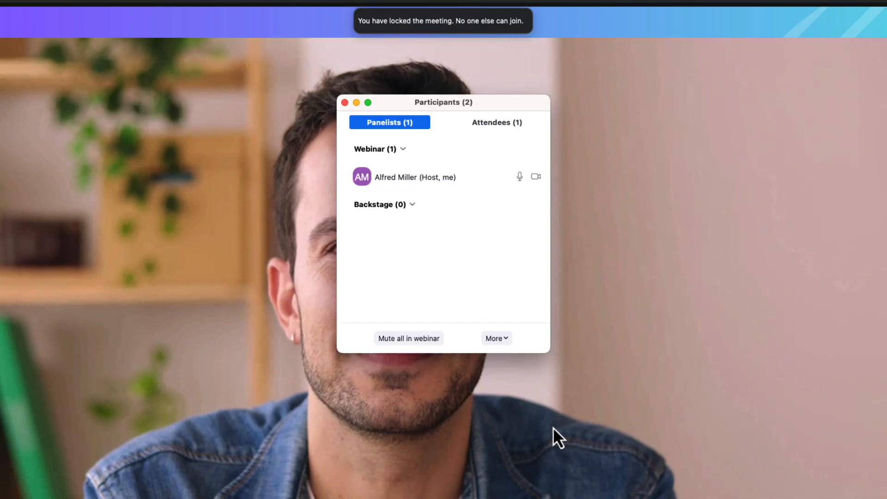
Toggle Lock webinar off from the Participants More menu
click(496, 338)
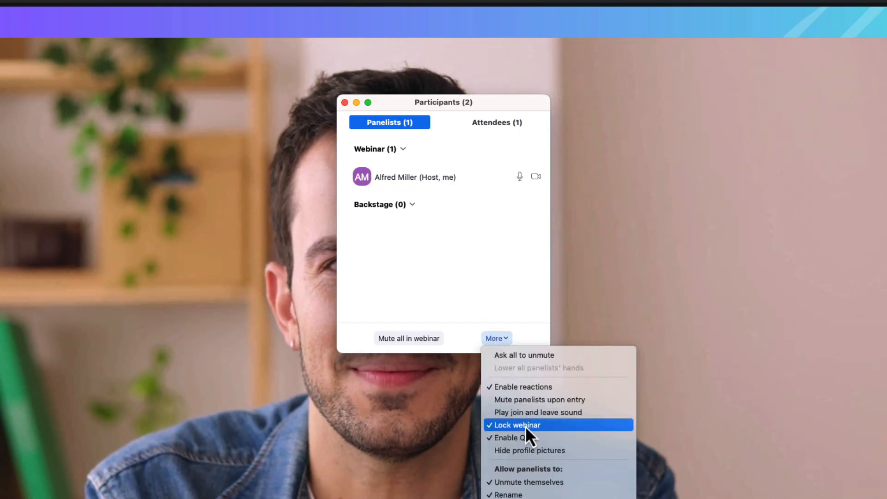
click(516, 425)
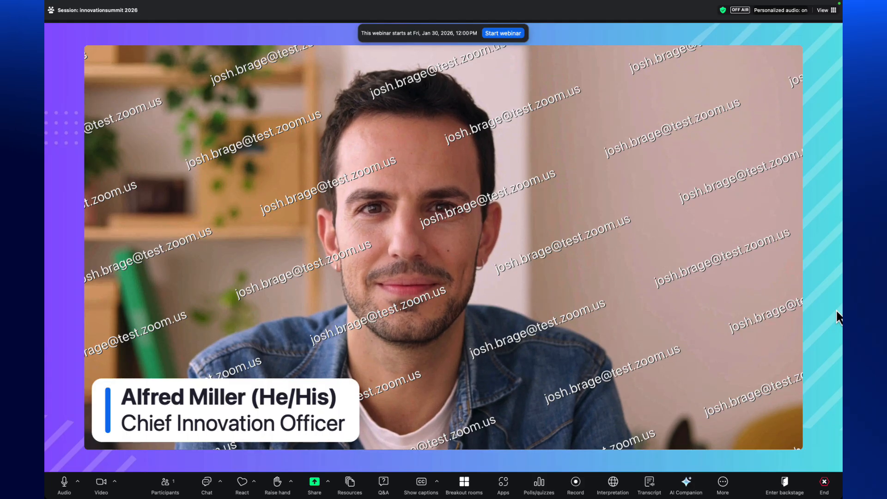
Report the single attendee via the Attendees list's More menu
click(165, 482)
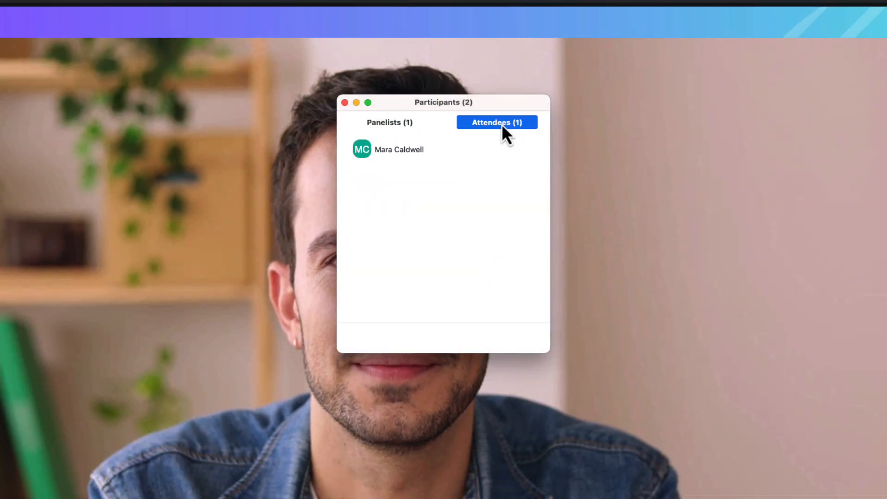
click(524, 149)
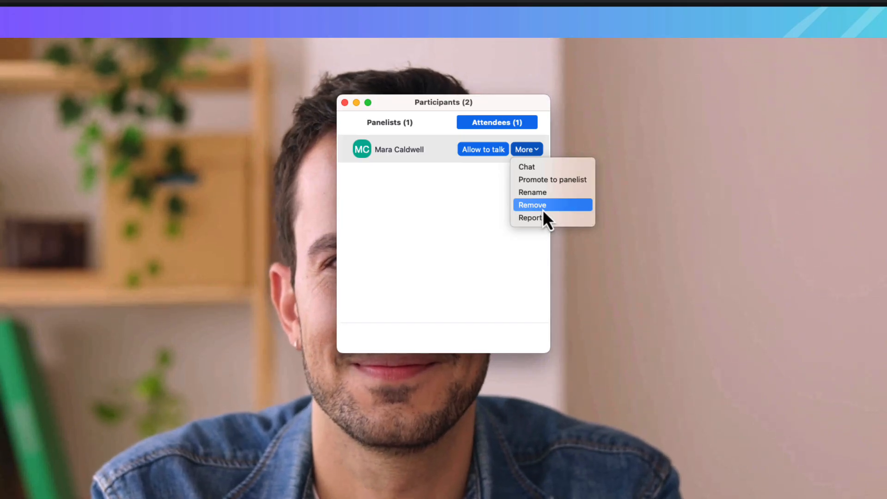
mouse_move(555, 232)
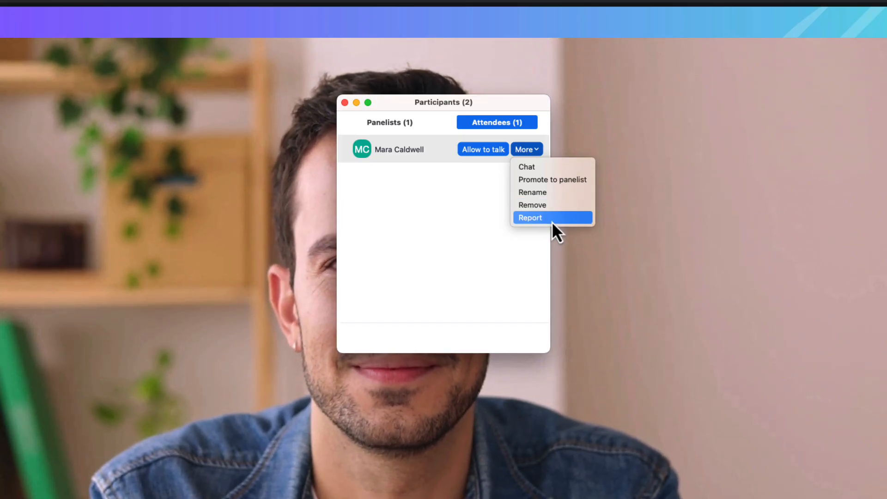
click(191, 485)
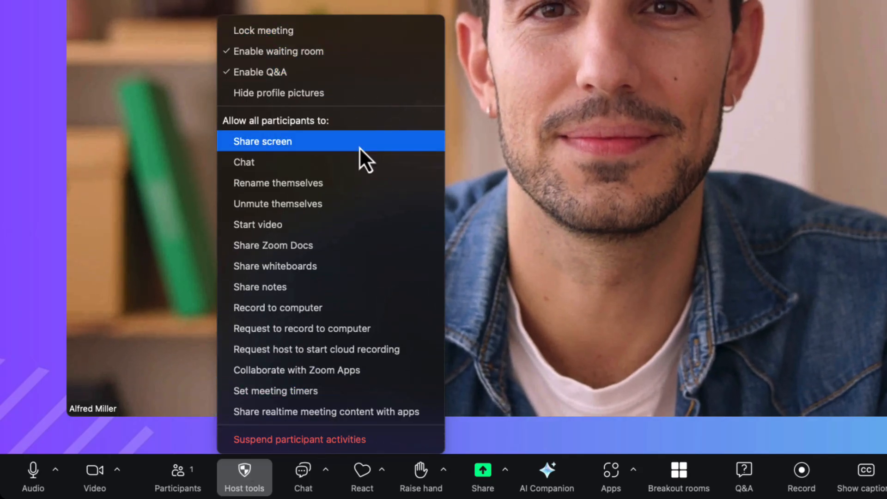
mouse_move(348, 328)
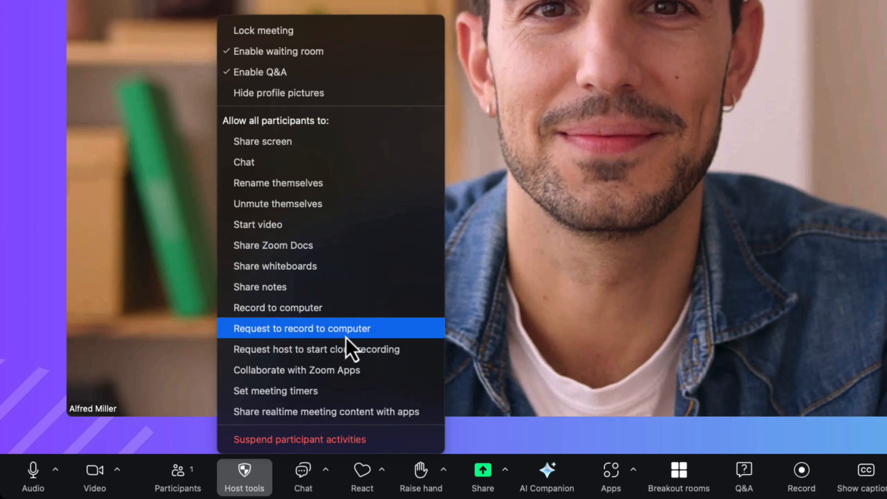
mouse_move(348, 411)
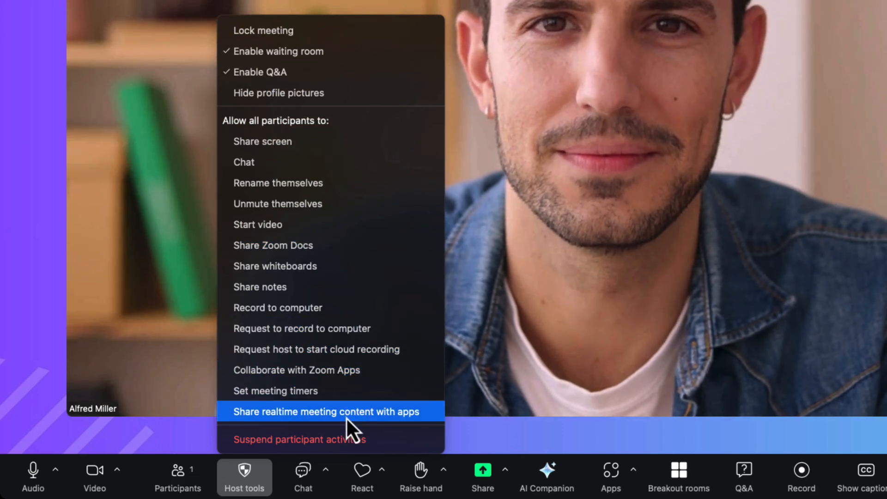
Suspend all participant activities with 'Report to Zoom' unchecked, locking the session
click(300, 439)
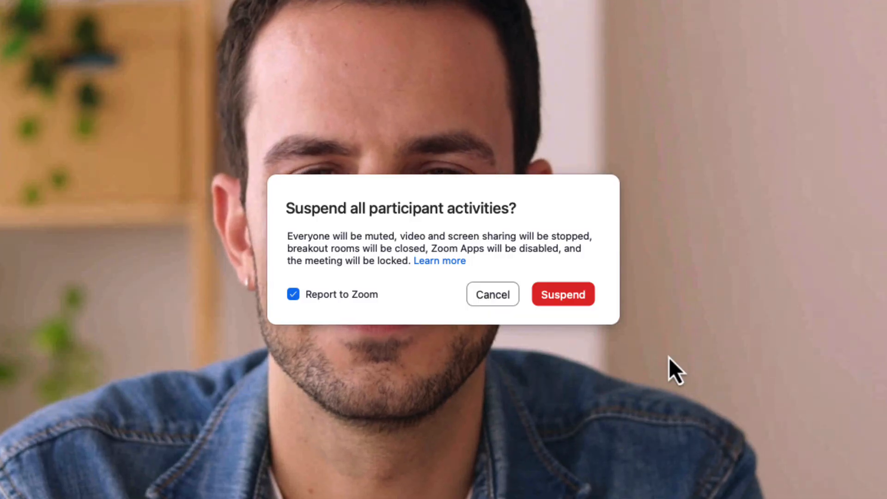
click(293, 294)
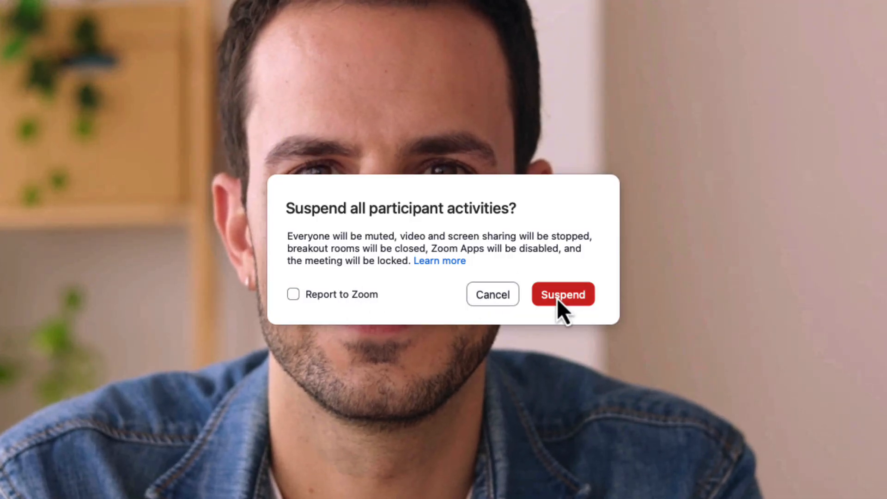
click(562, 294)
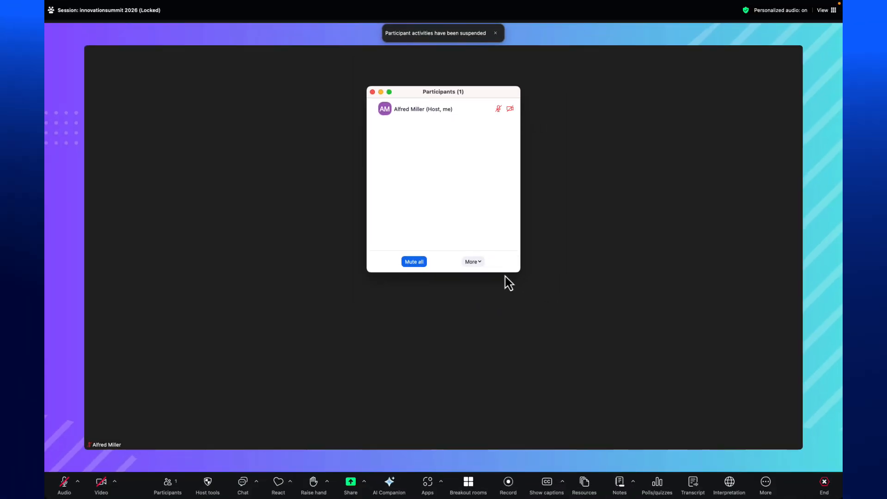